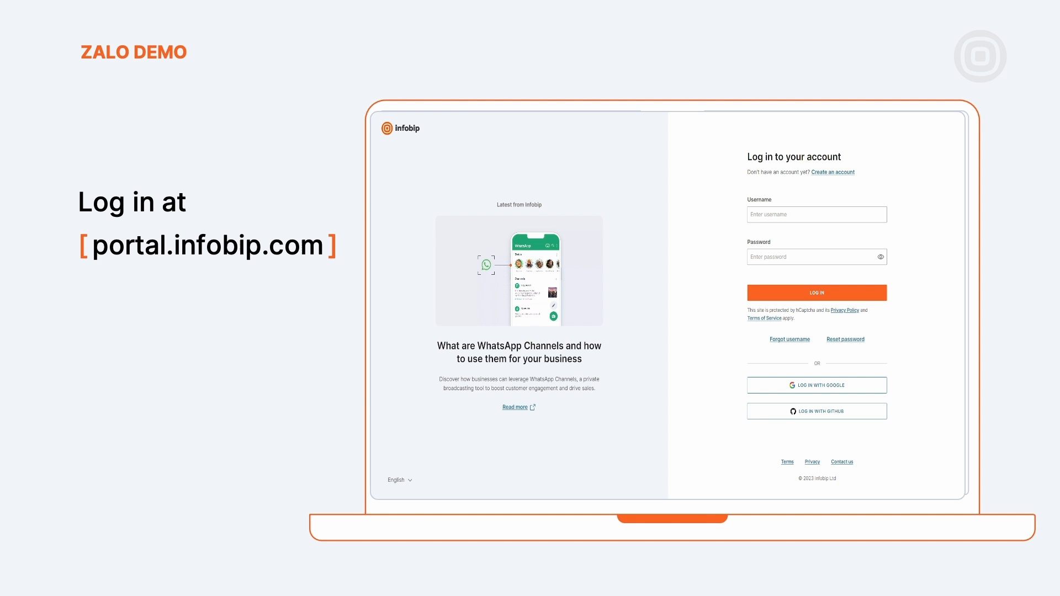
Log in and navigate to Moments > Communications to list existing broadcasts
left_click(816, 291)
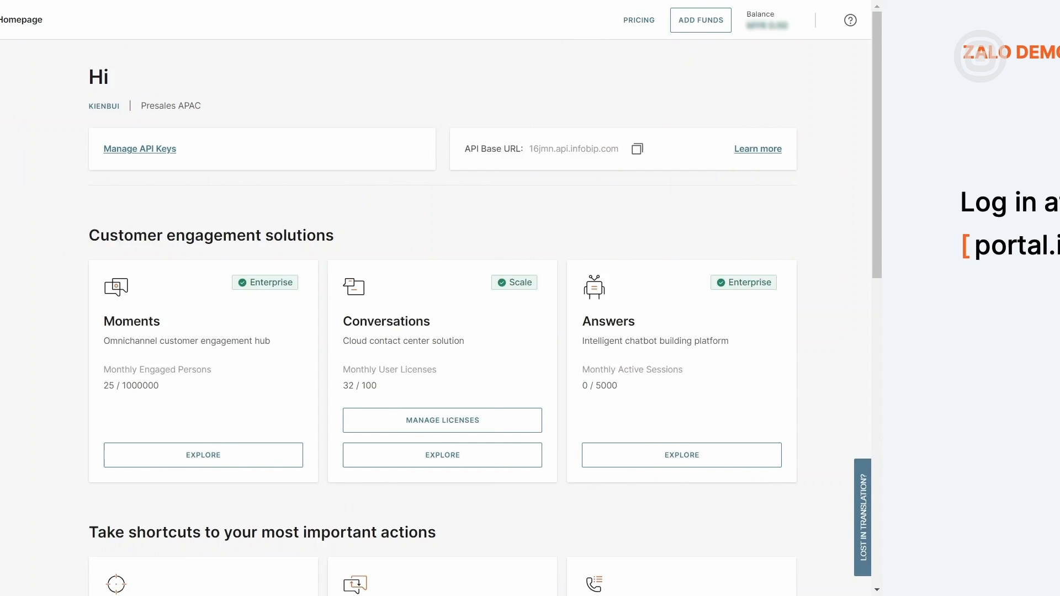
left_click(135, 20)
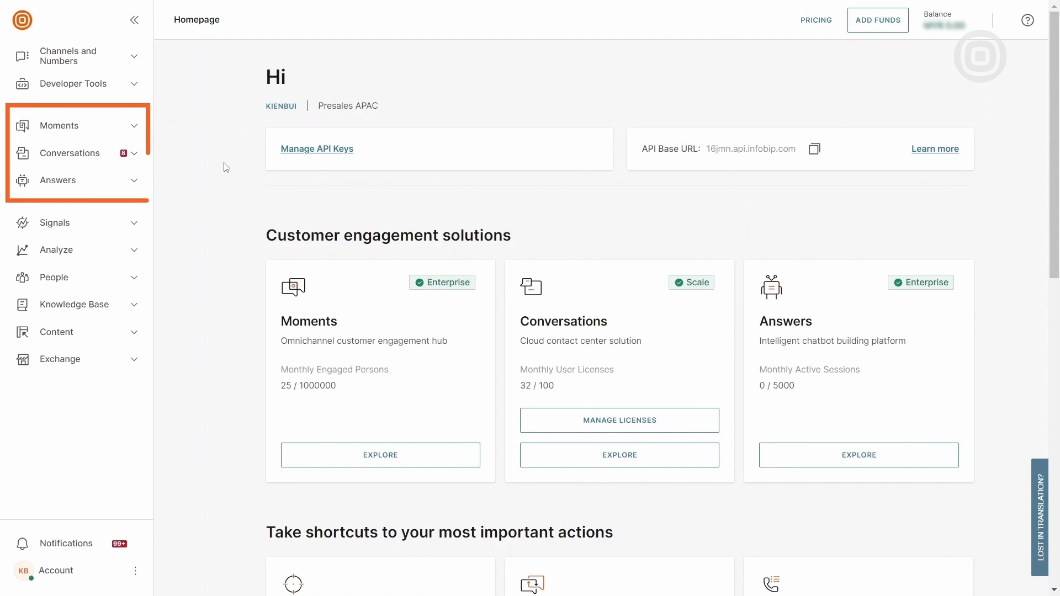
left_click(59, 125)
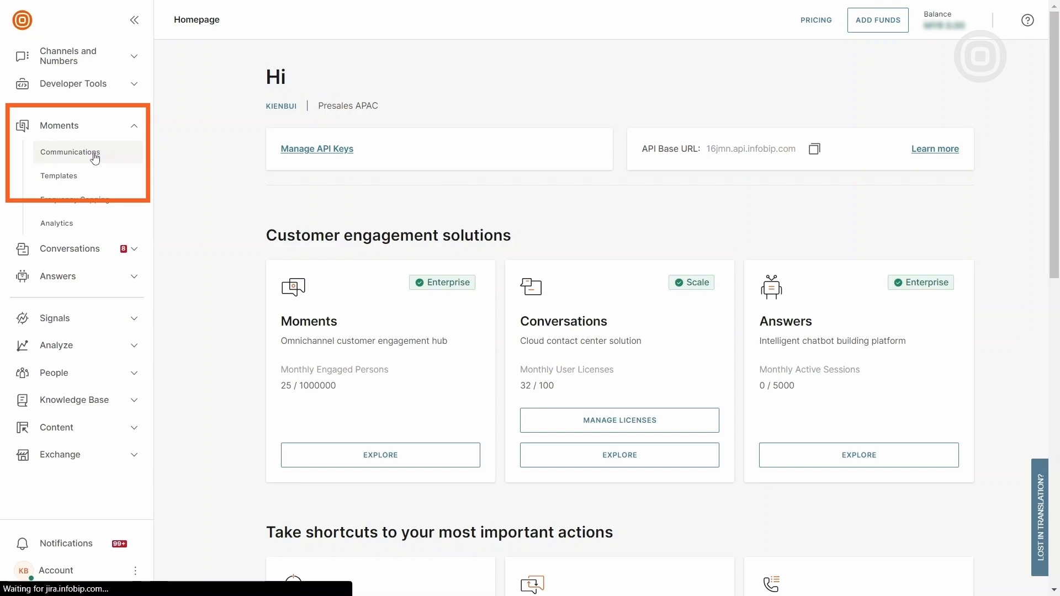
left_click(70, 151)
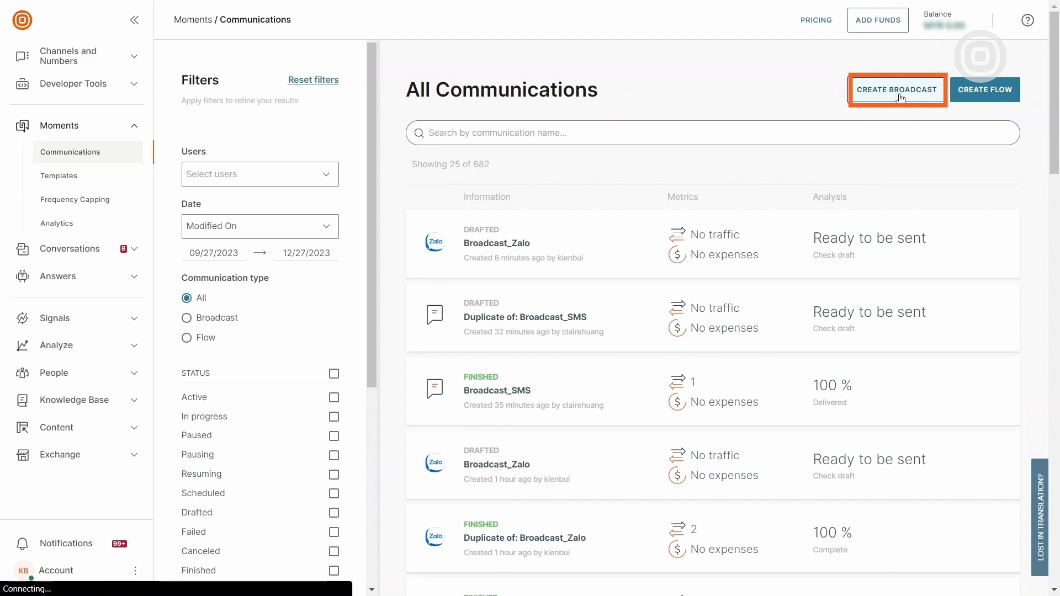
Create a Zalo broadcast draft with recipients, sender, template ID and parameter 'code' = 1103
left_click(896, 90)
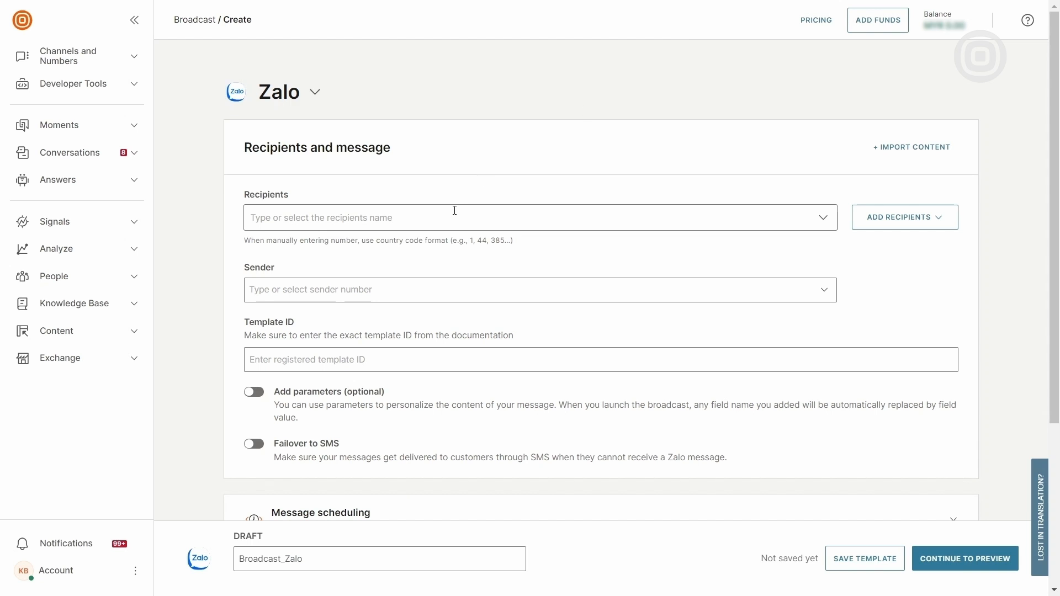
left_click(538, 217)
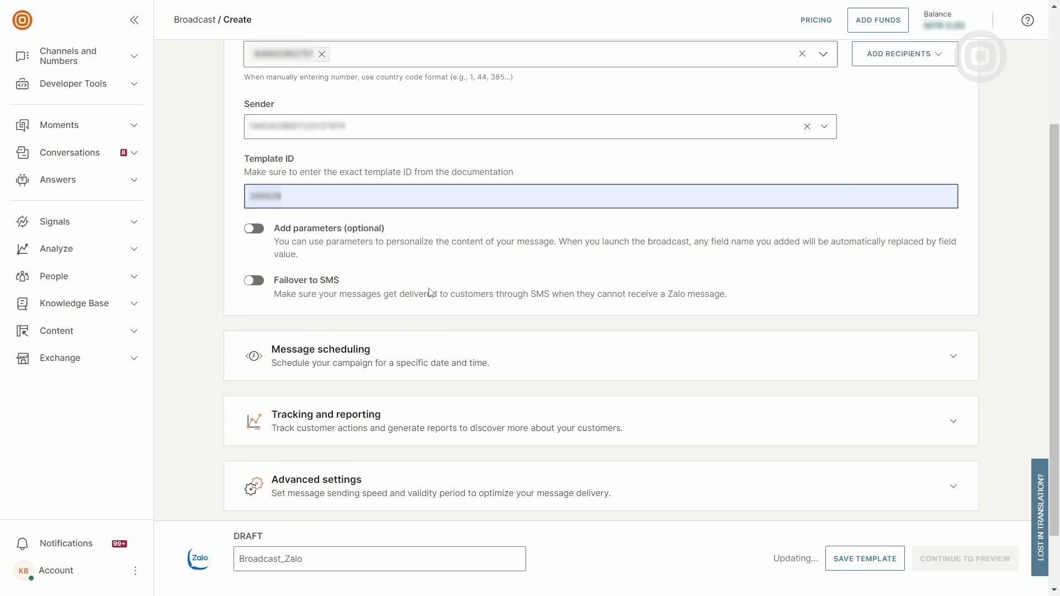
left_click(254, 228)
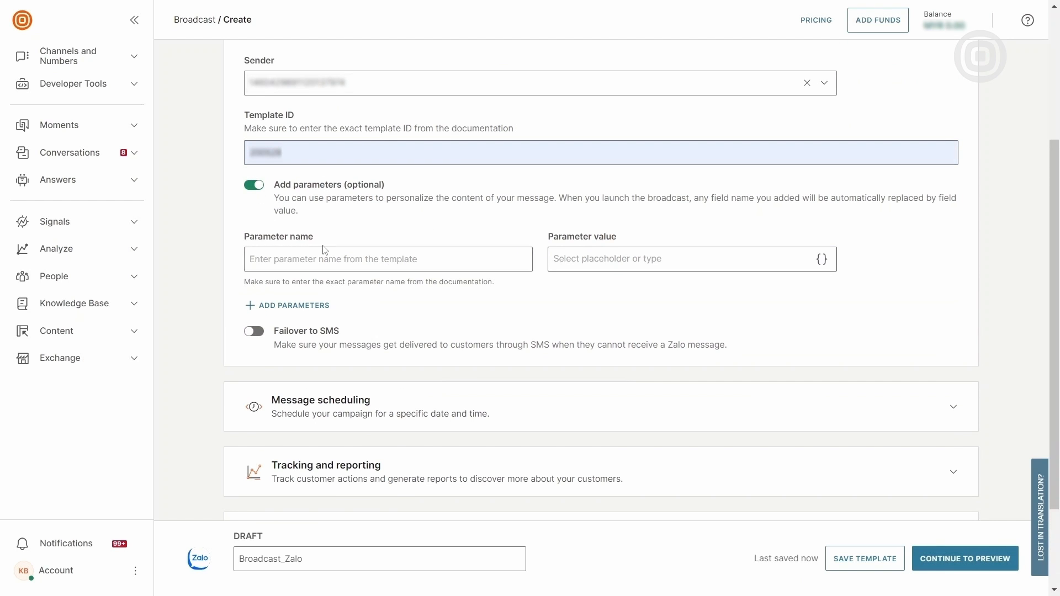
type("code")
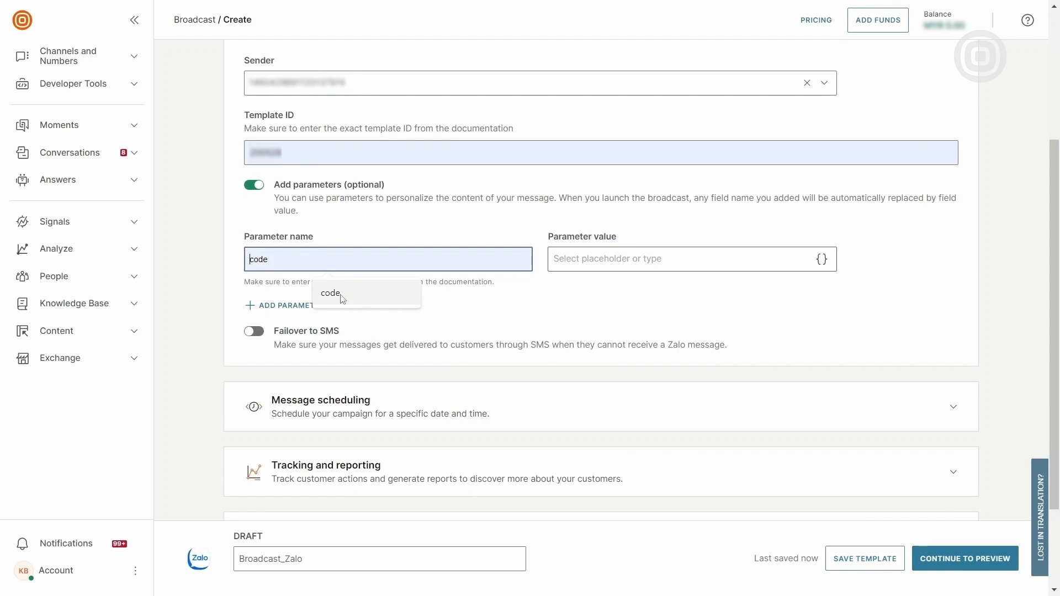
left_click(691, 258)
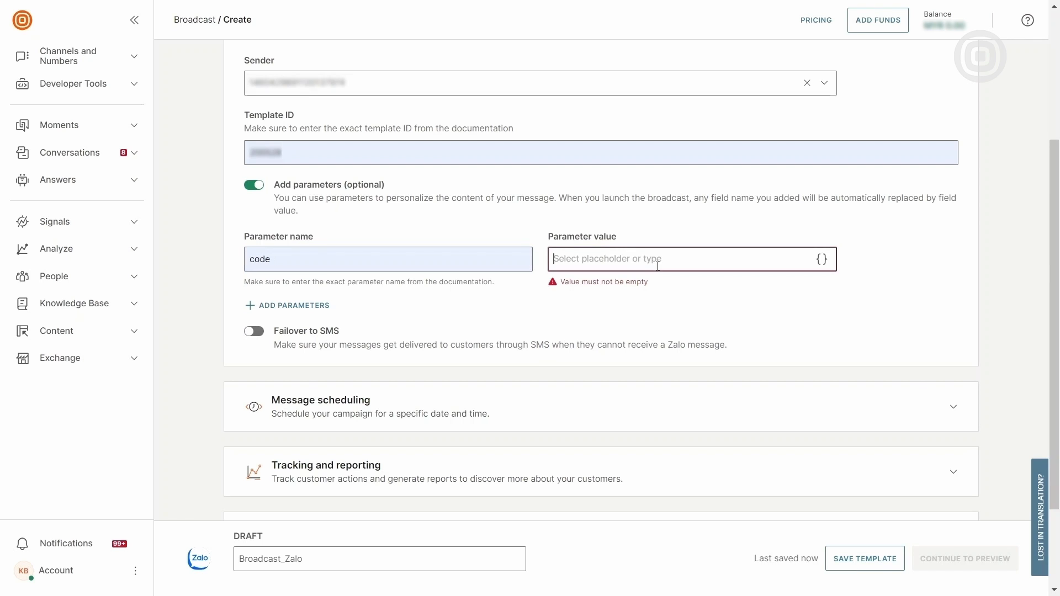
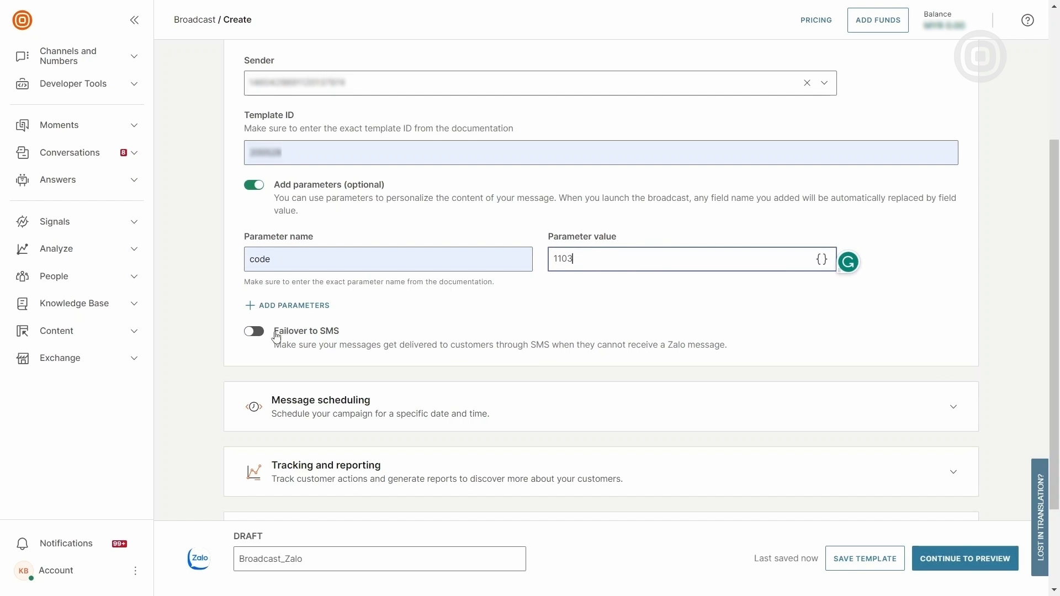
Enable SMS failover from sender Infobip with a First Name greeting and OTP number 1103
left_click(253, 330)
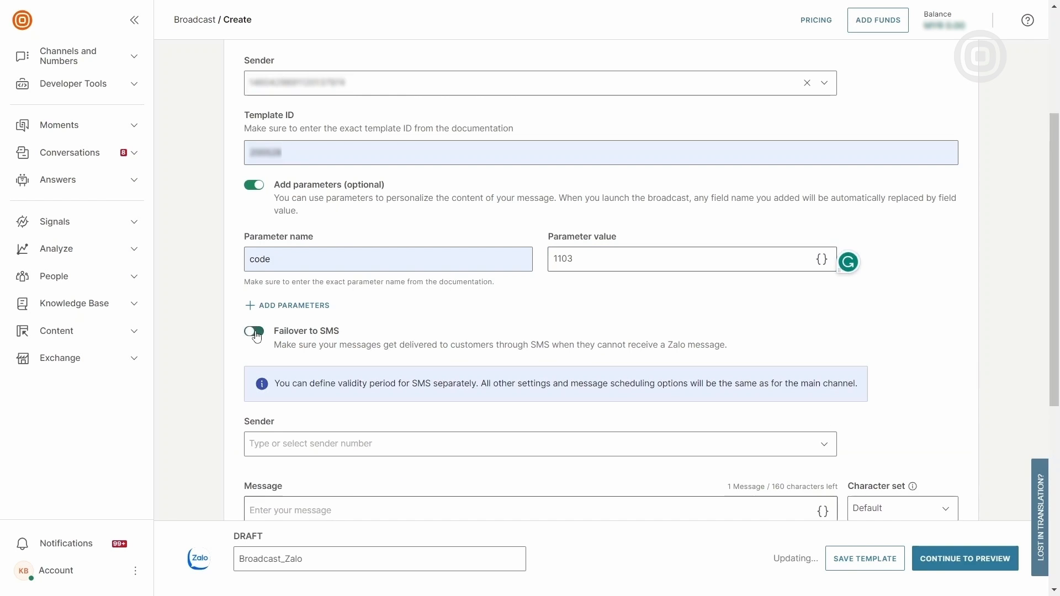
left_click(540, 443)
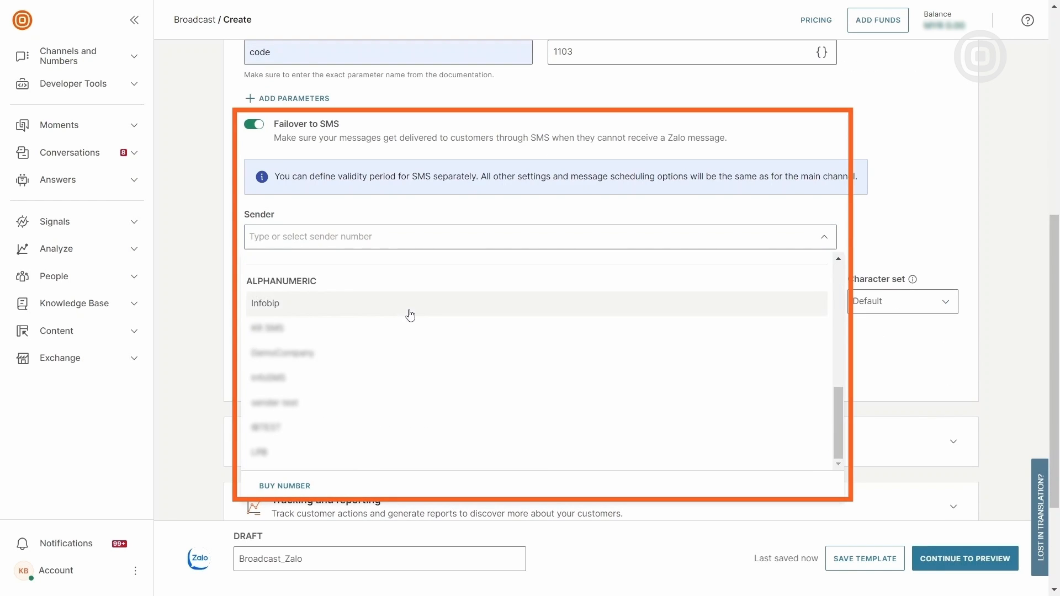
left_click(265, 302)
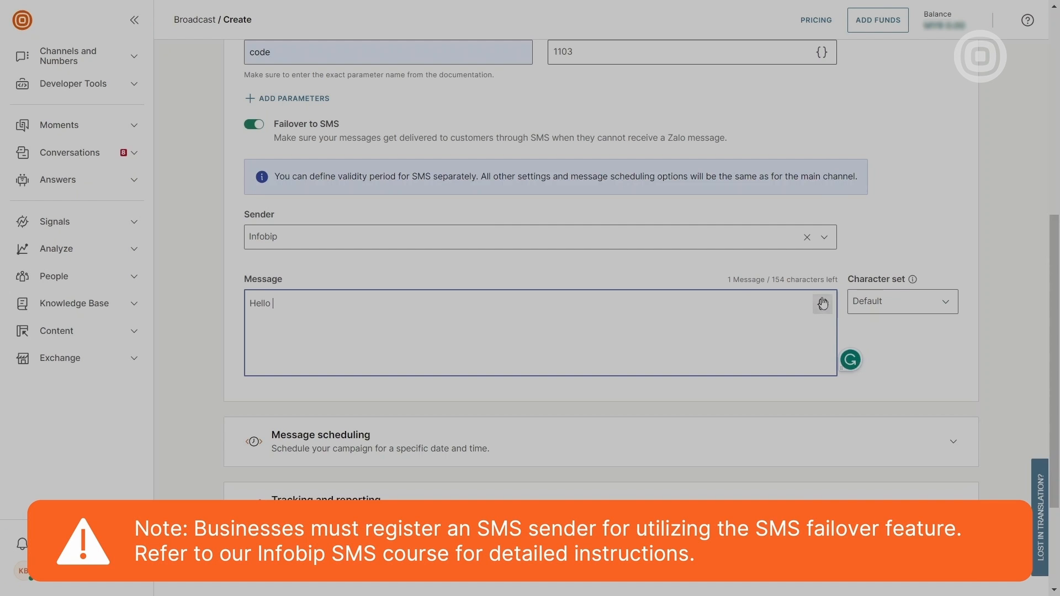
left_click(822, 304)
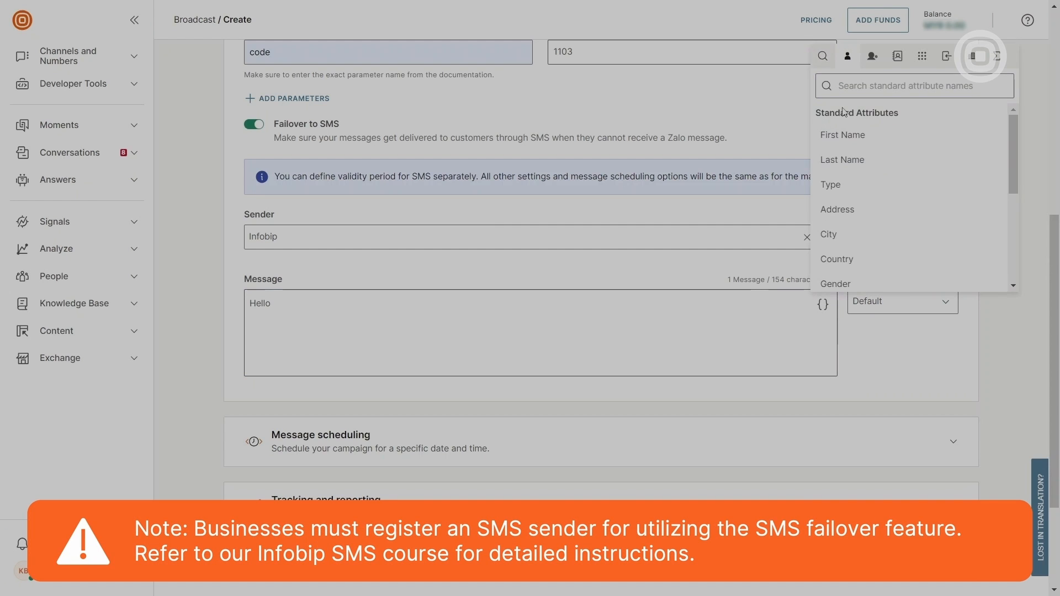
left_click(843, 135)
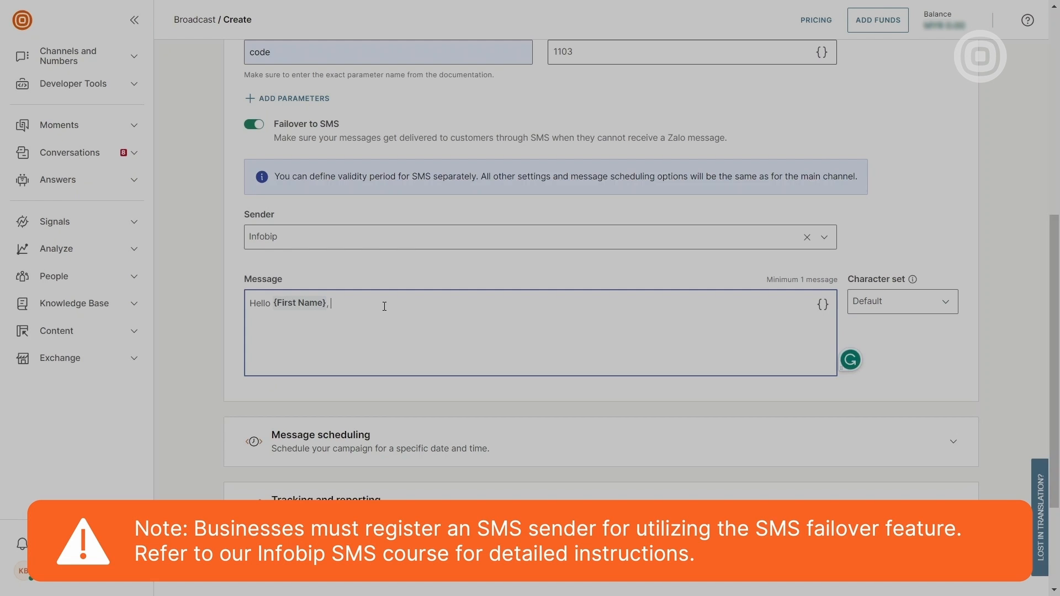
type("your OTP number is 1103.")
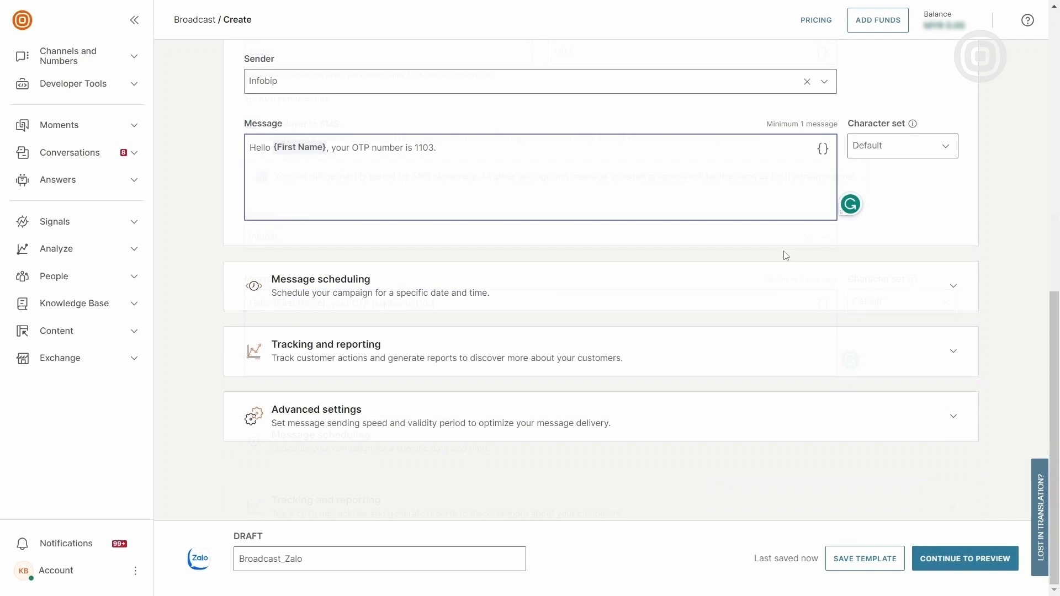
left_click(320, 279)
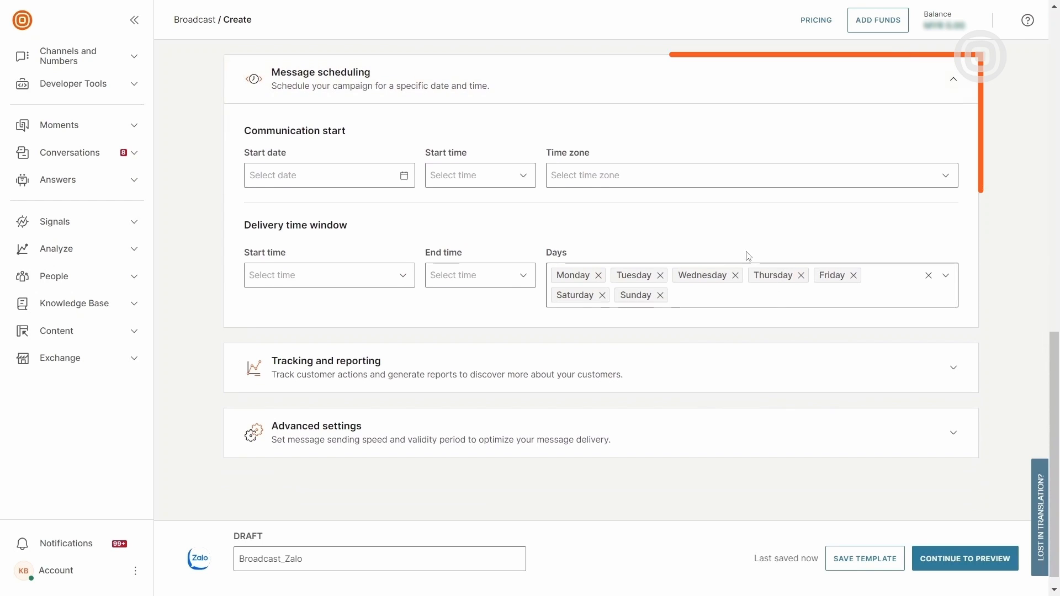
left_click(404, 175)
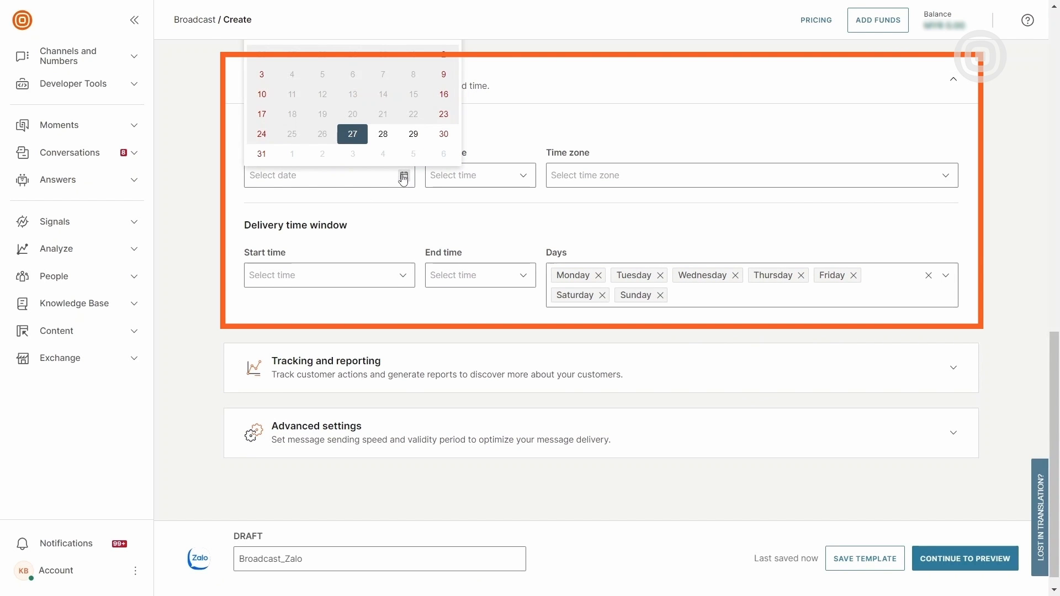
left_click(479, 176)
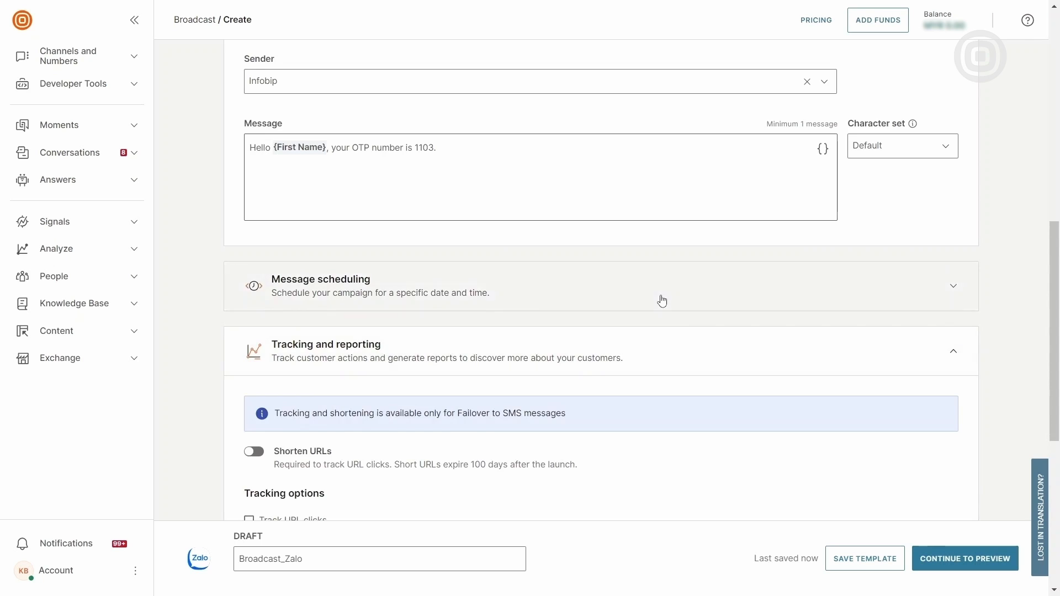
scroll("down", 3)
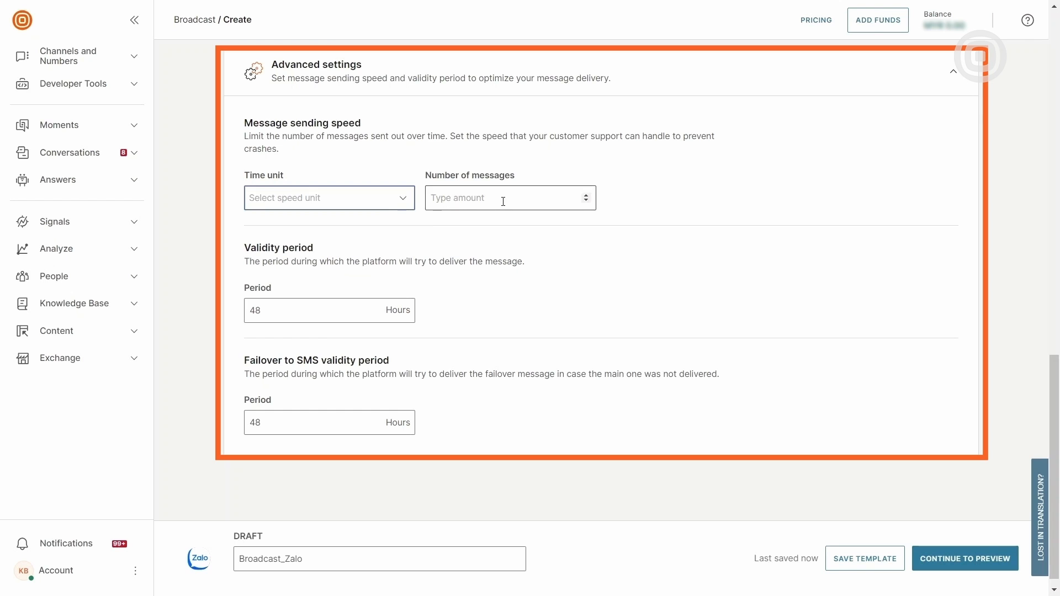
mouse_move(640, 201)
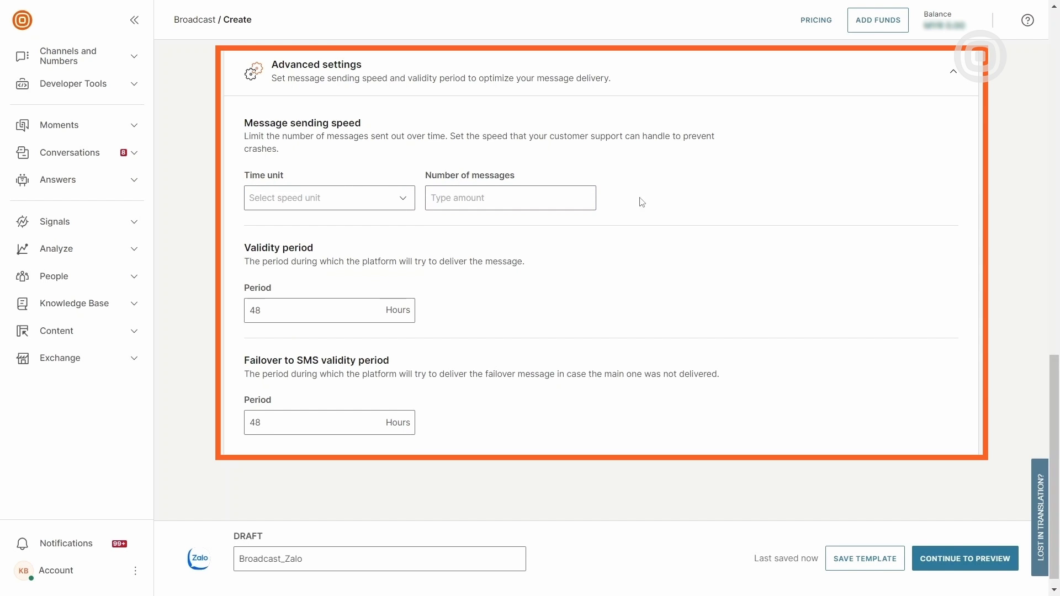
left_click(952, 72)
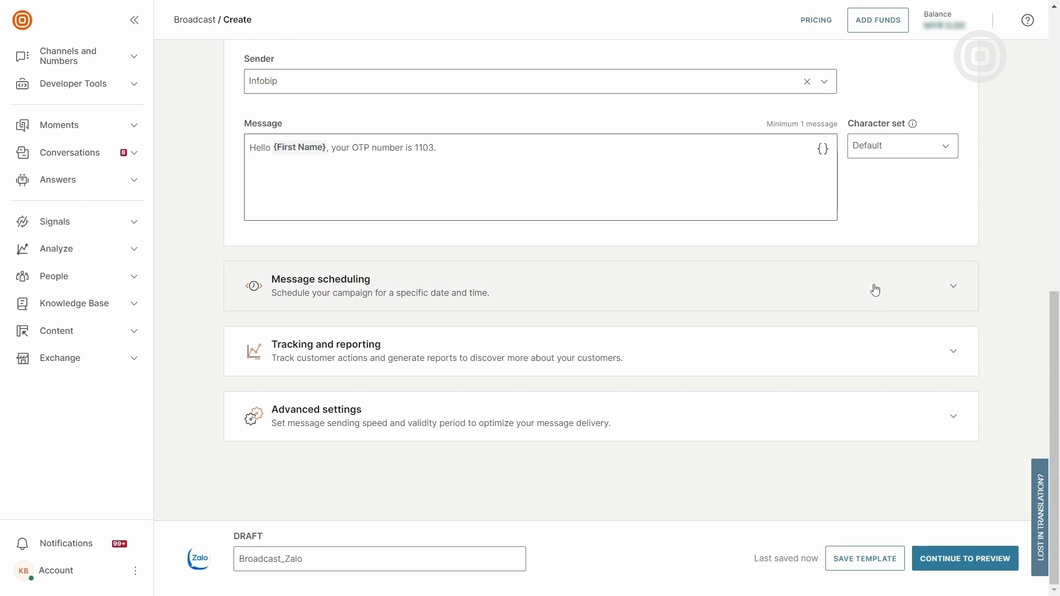
Preview the broadcast including its SMS failover and launch it
left_click(965, 559)
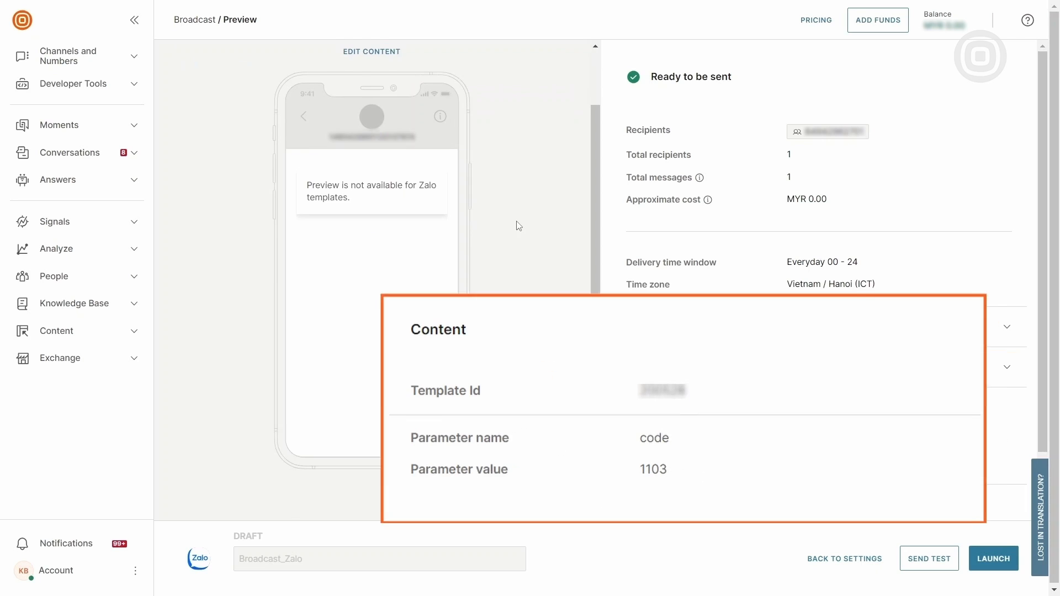
left_click(527, 71)
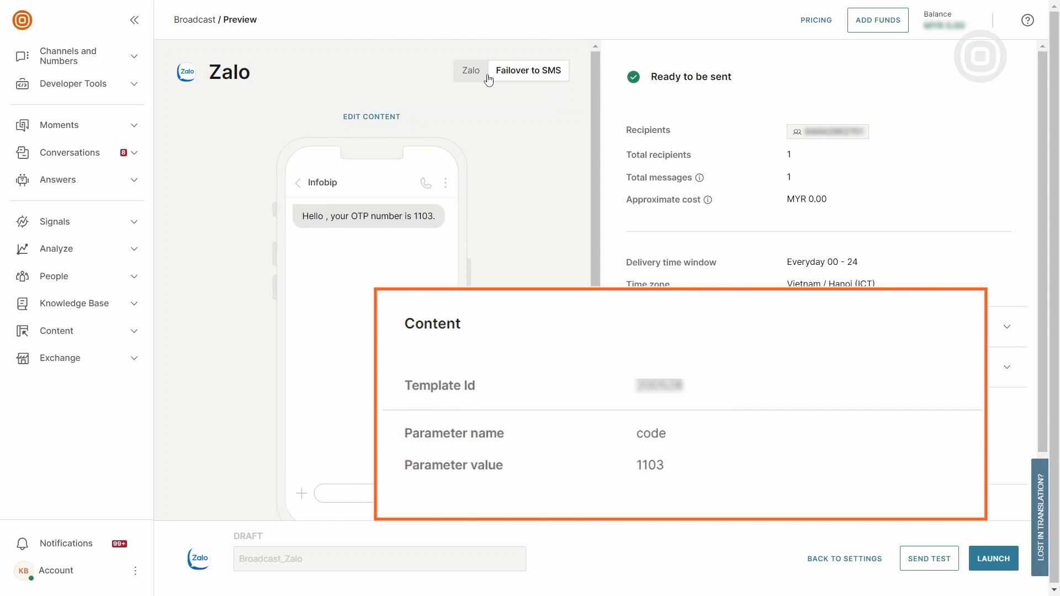
mouse_move(471, 74)
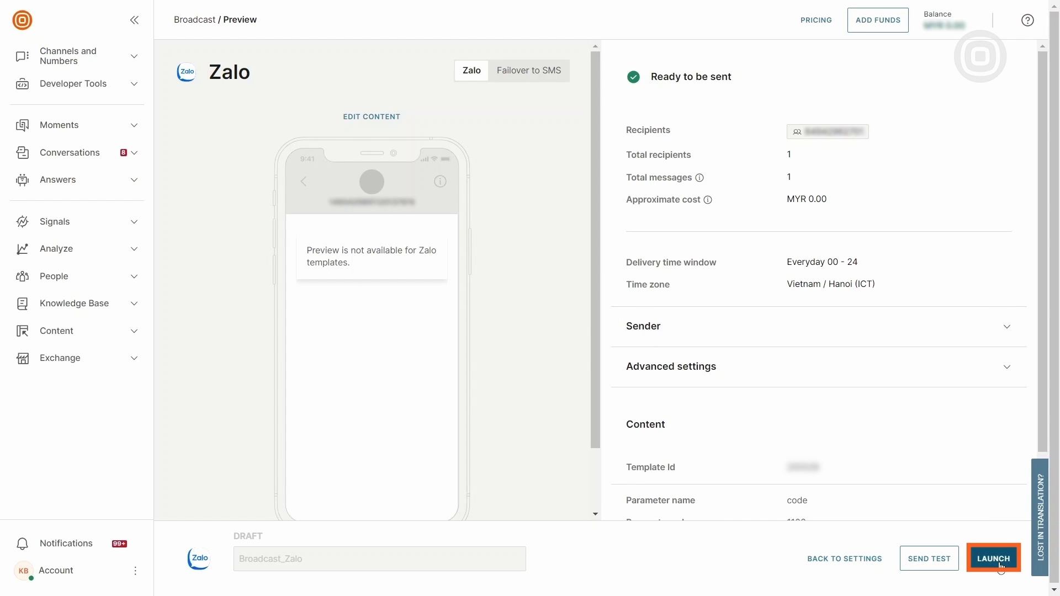
left_click(992, 559)
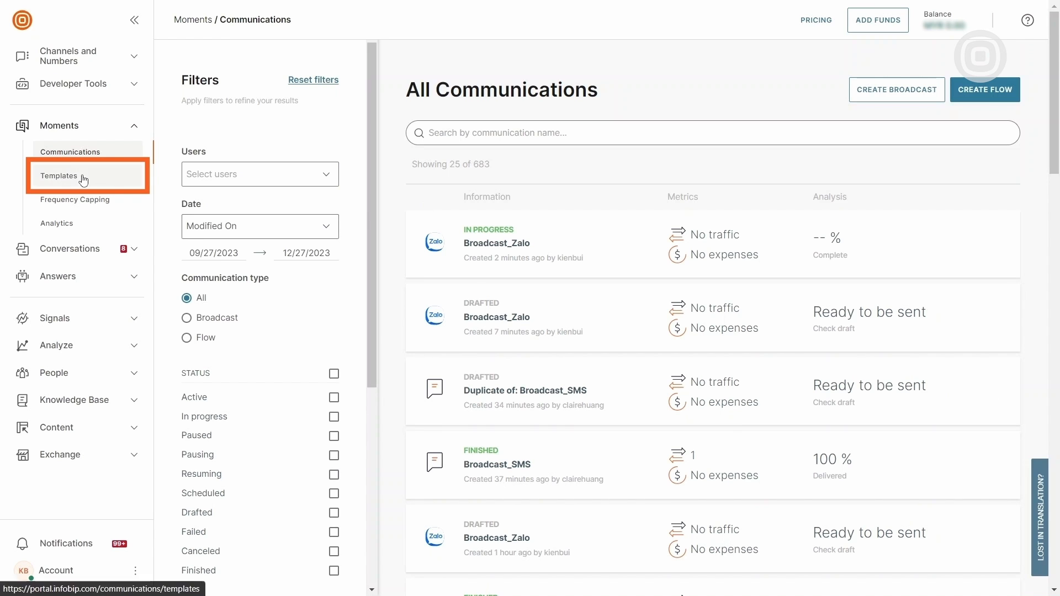
From Moments Templates, filter to Zalo and edit the second Broadcast_template_Zalo card
left_click(59, 175)
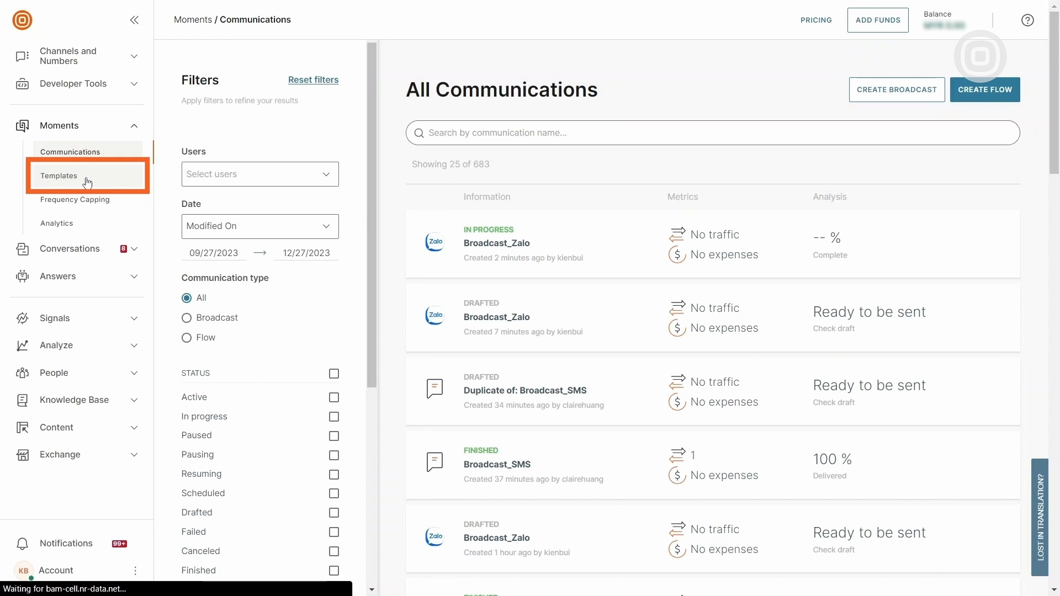
left_click(58, 175)
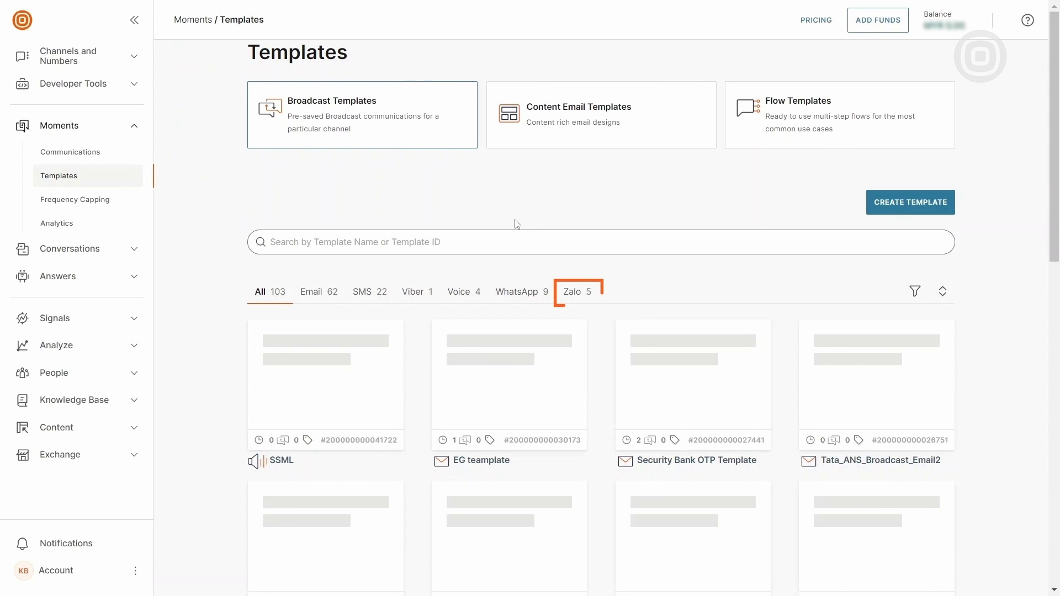
left_click(571, 291)
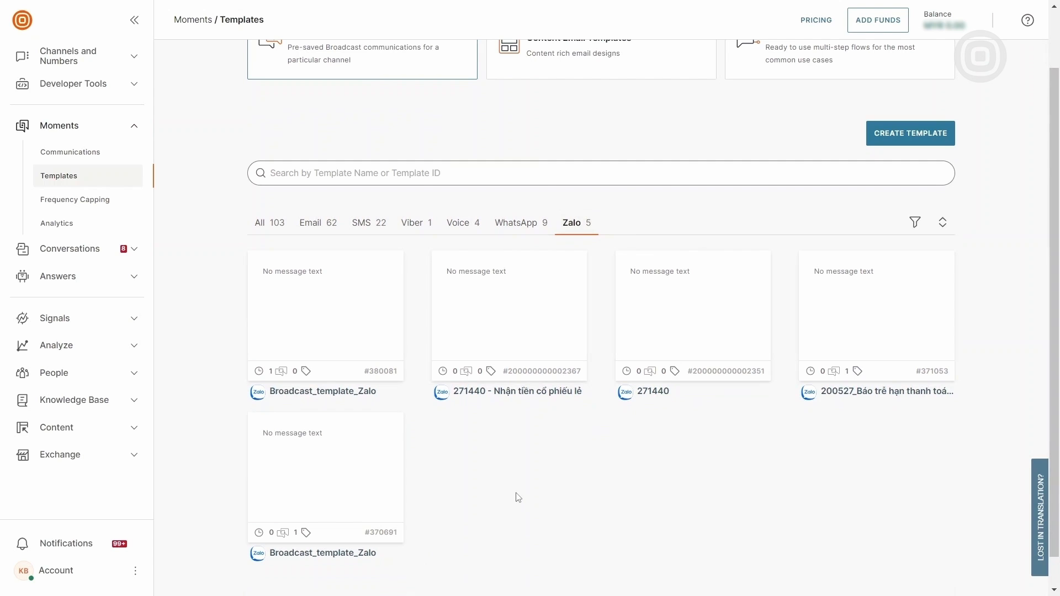
mouse_move(324, 466)
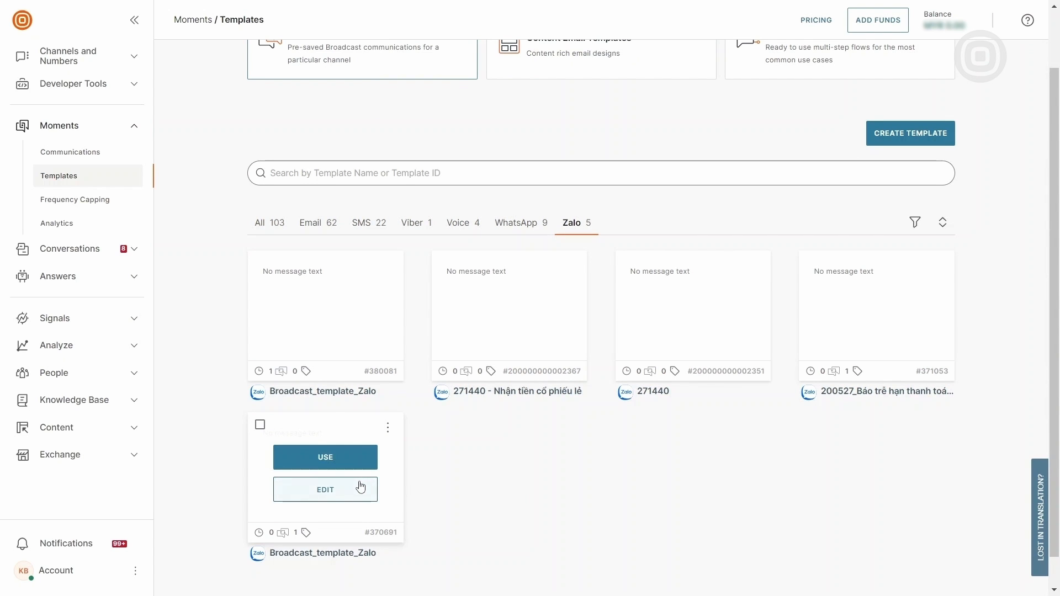
left_click(324, 489)
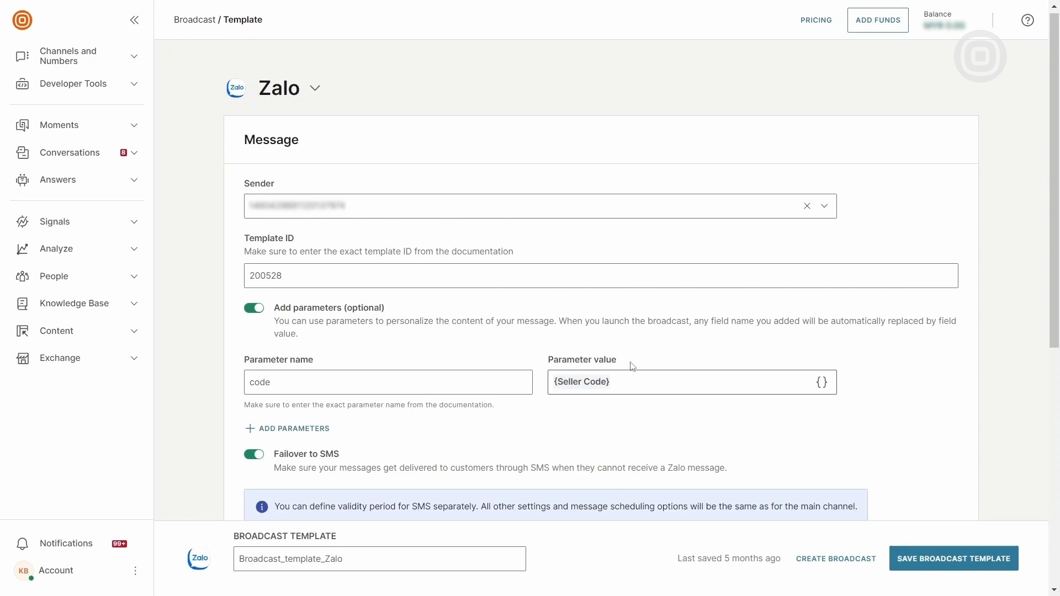
scroll("down", 3)
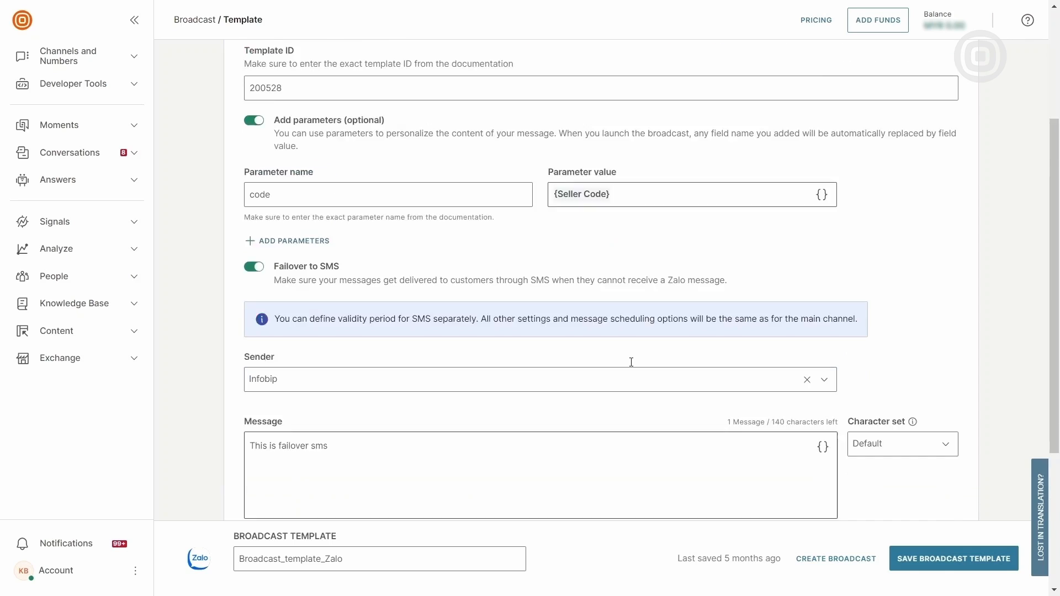